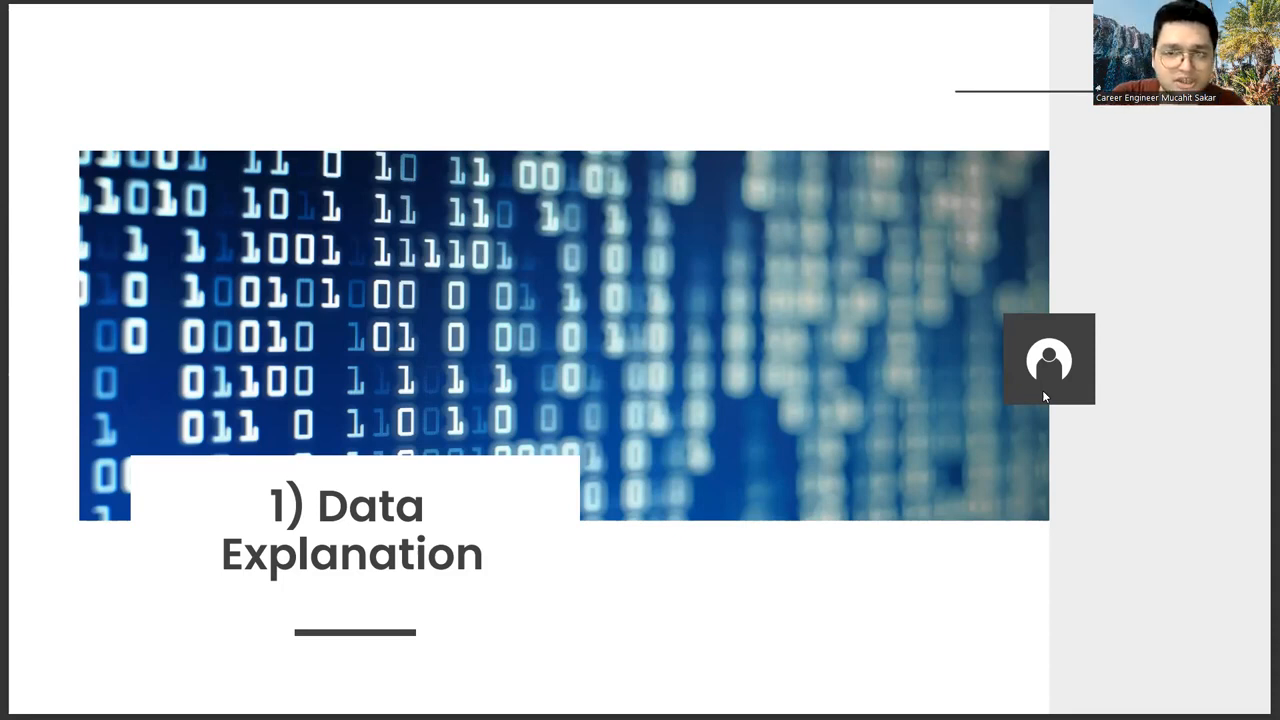
Advance the slideshow to the closing 'Thank You' slide with careerhub.studio branding.
key("Right")
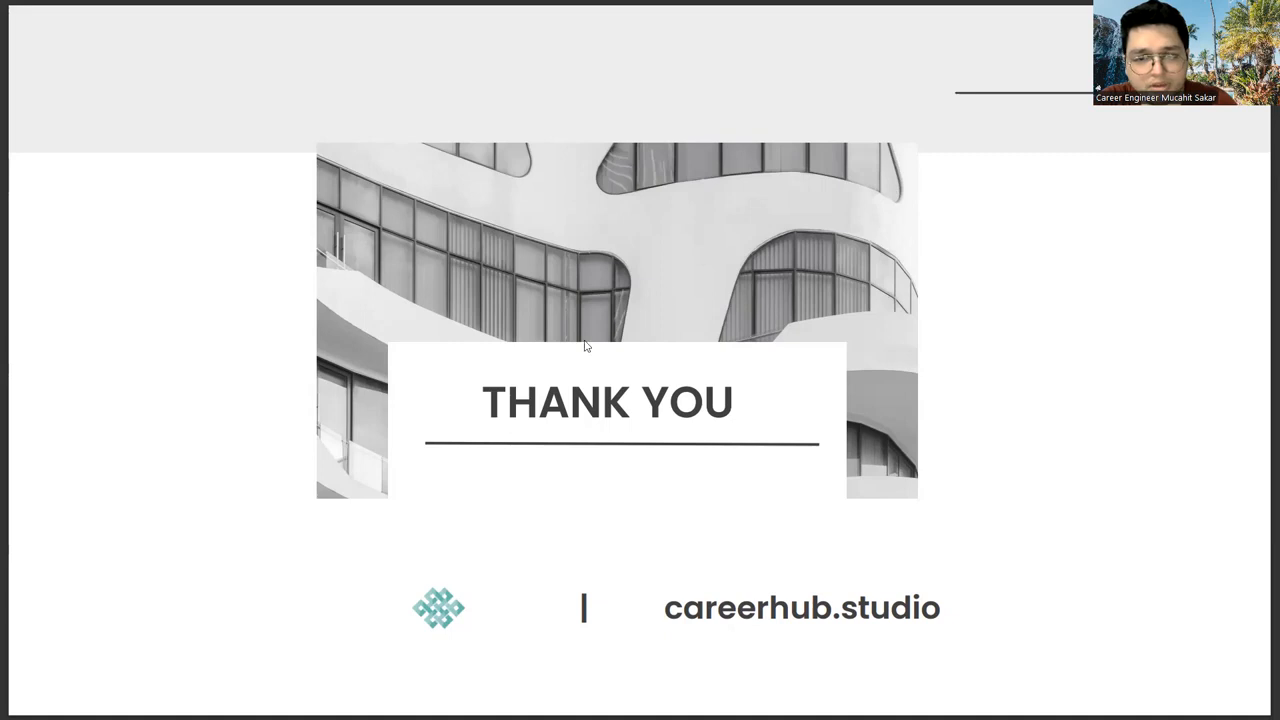
mouse_move(1120, 520)
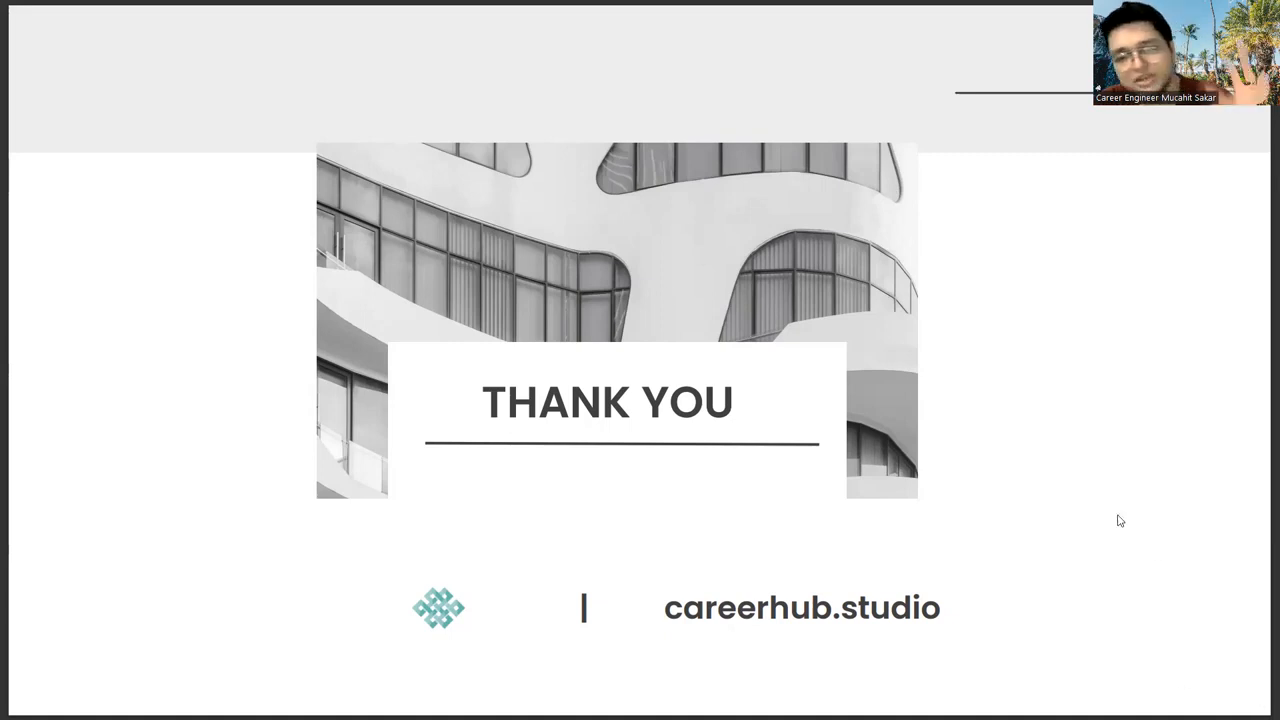